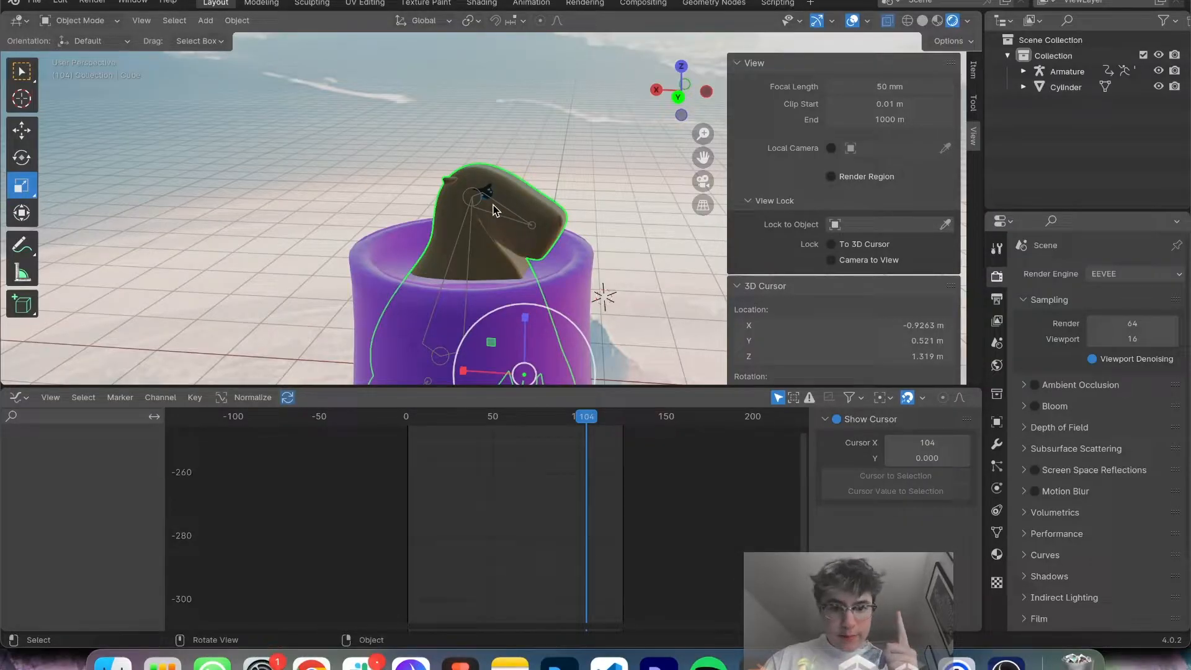
Step: Deselect the rig and export the Blender scene as FBX named 'sadcopybae.fbx'
left_click(310, 121)
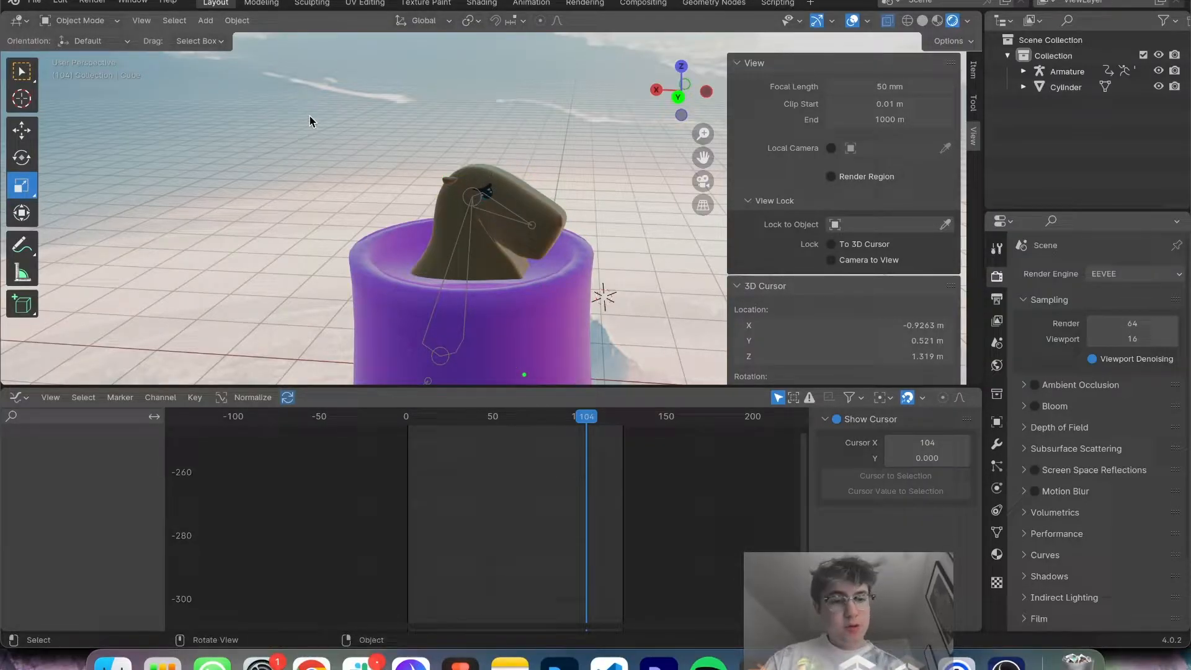
left_click(34, 3)
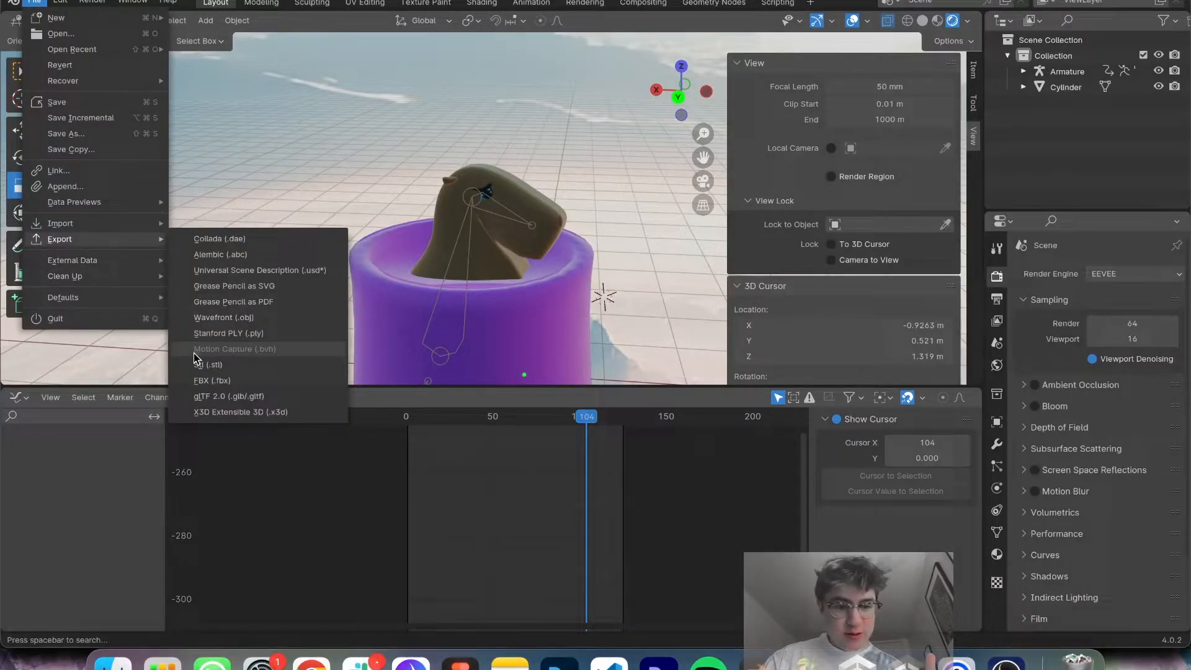
mouse_move(212, 380)
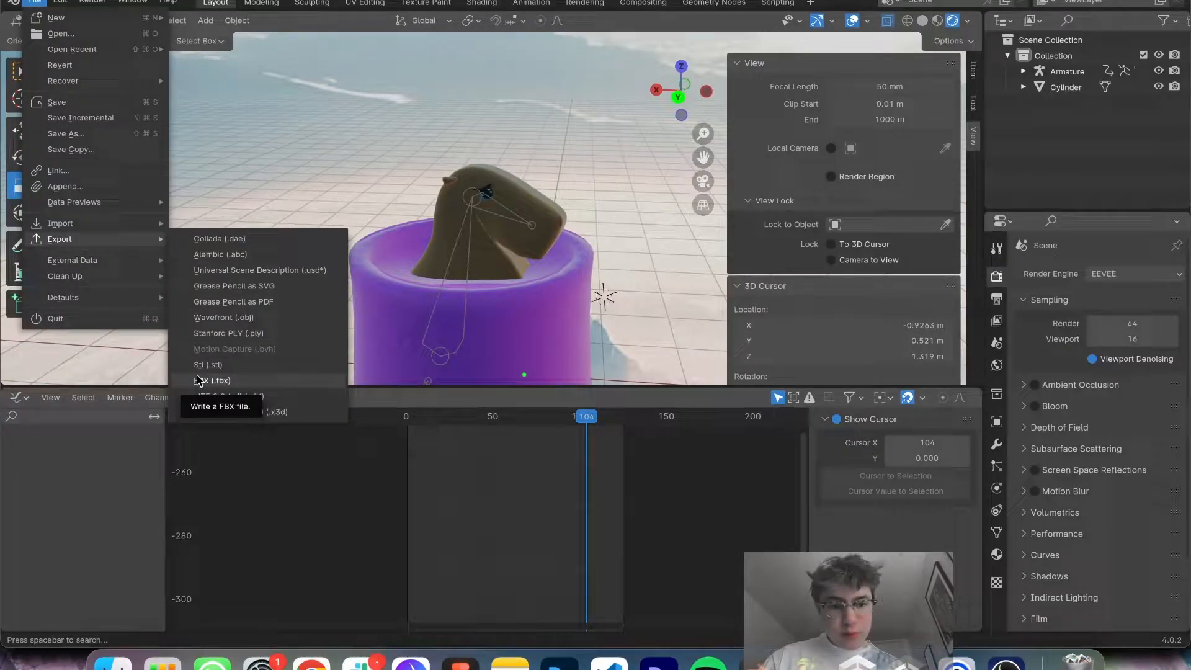
left_click(215, 380)
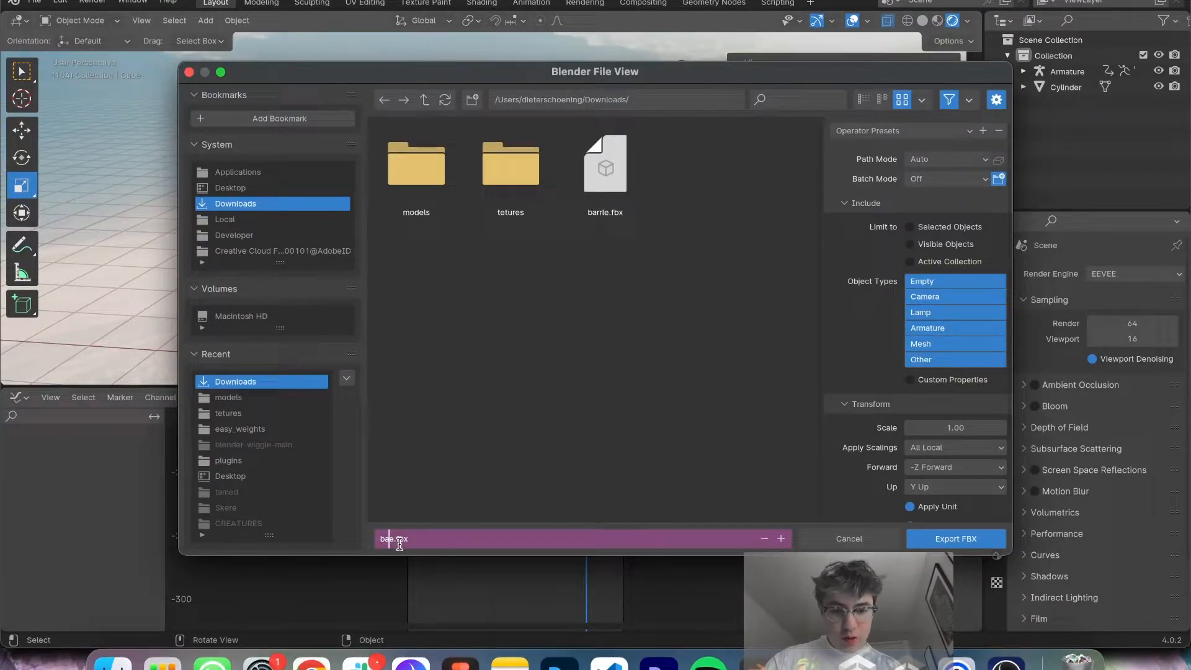
type("sadcopybae.fbx")
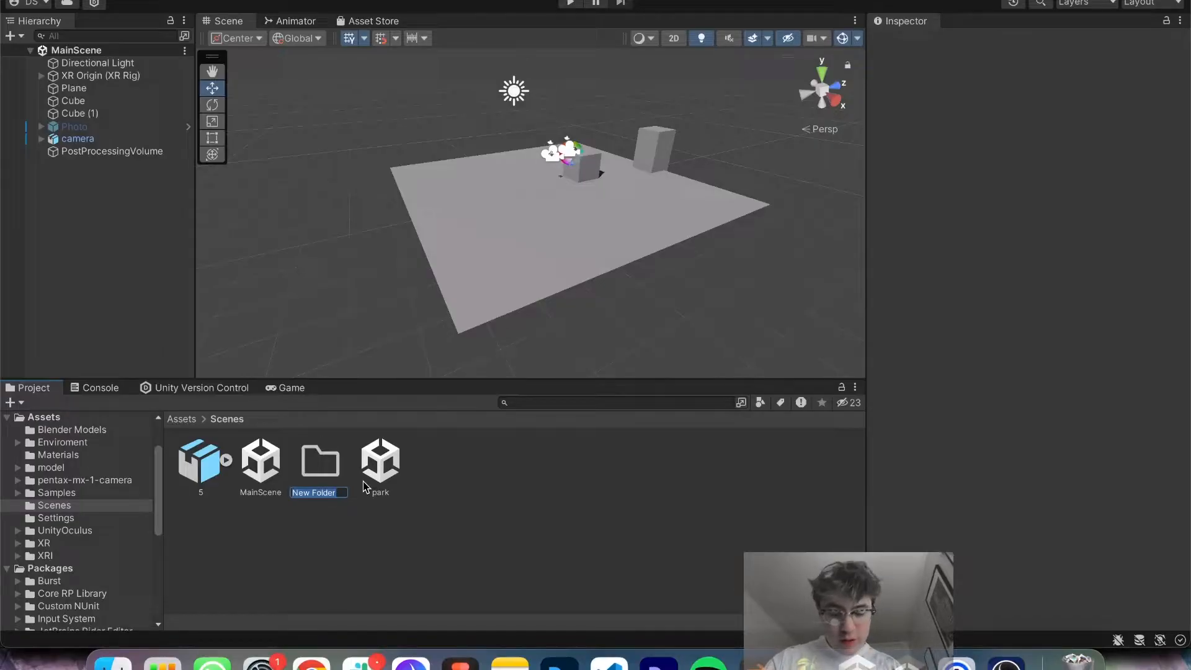
Step: Create an animations folder under Scenes and import the capybara FBX from Downloads into it
type("a")
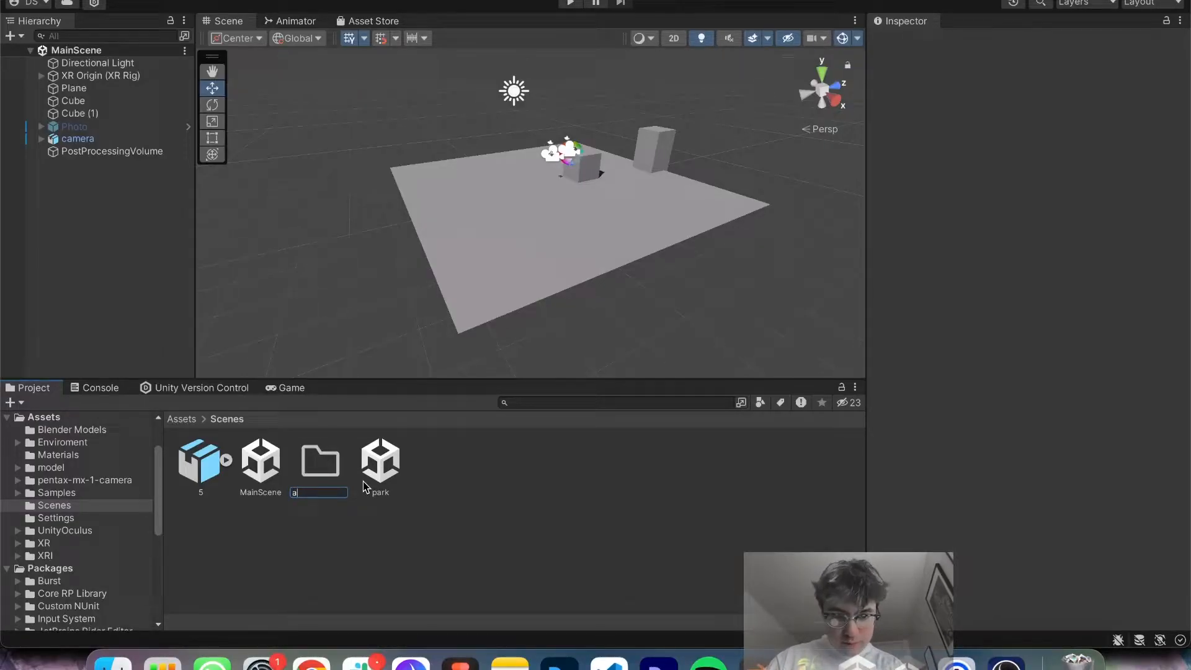
key("Enter")
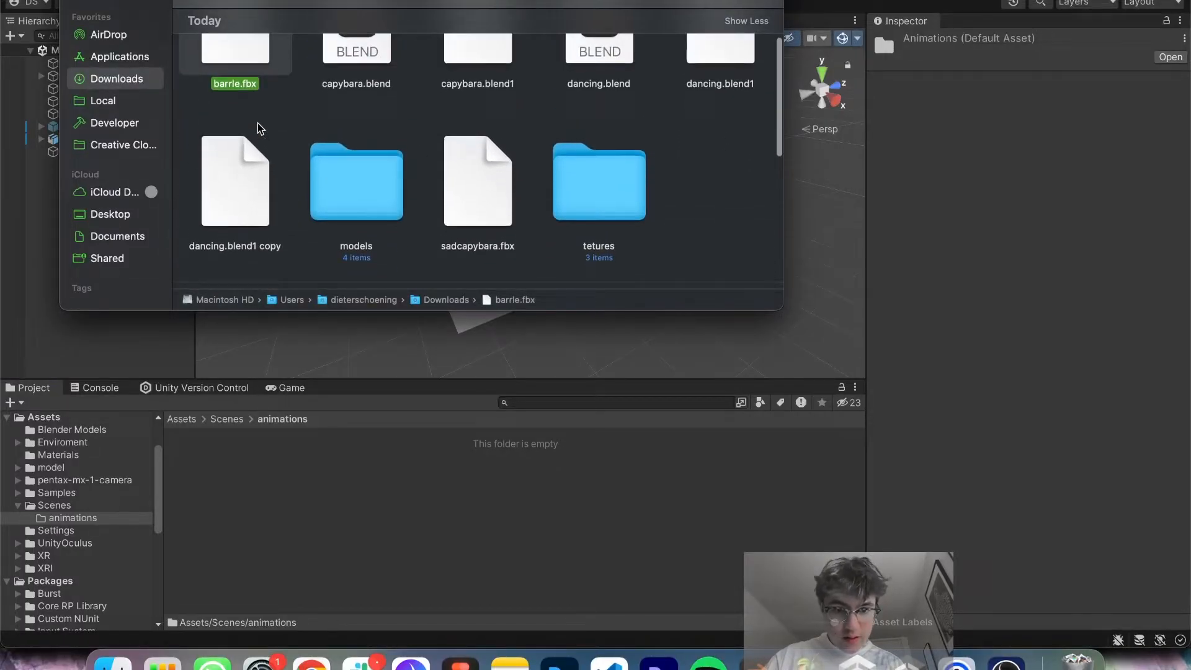
left_click_drag(478, 180, 422, 562)
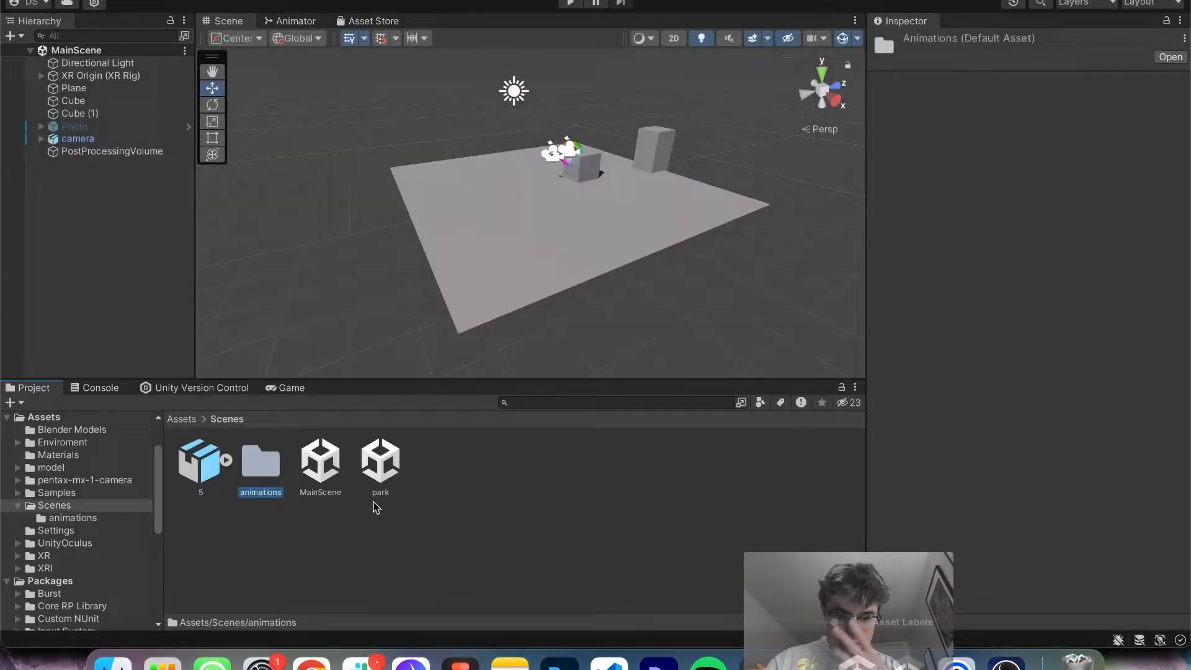
double_click(259, 461)
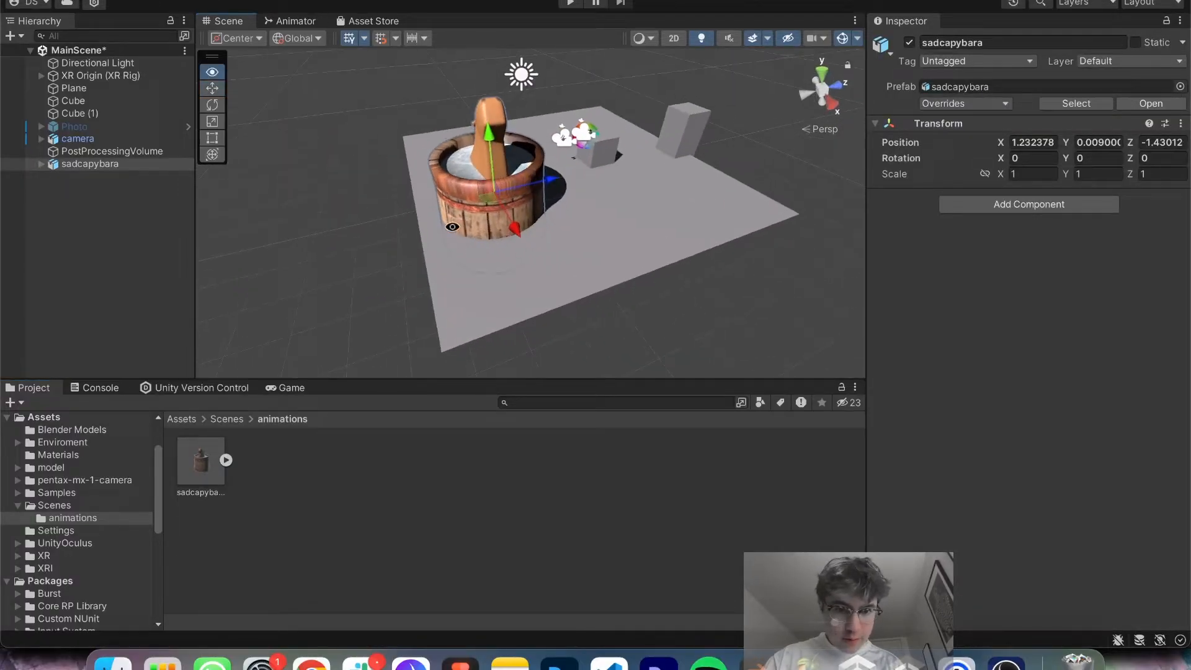
left_click(226, 419)
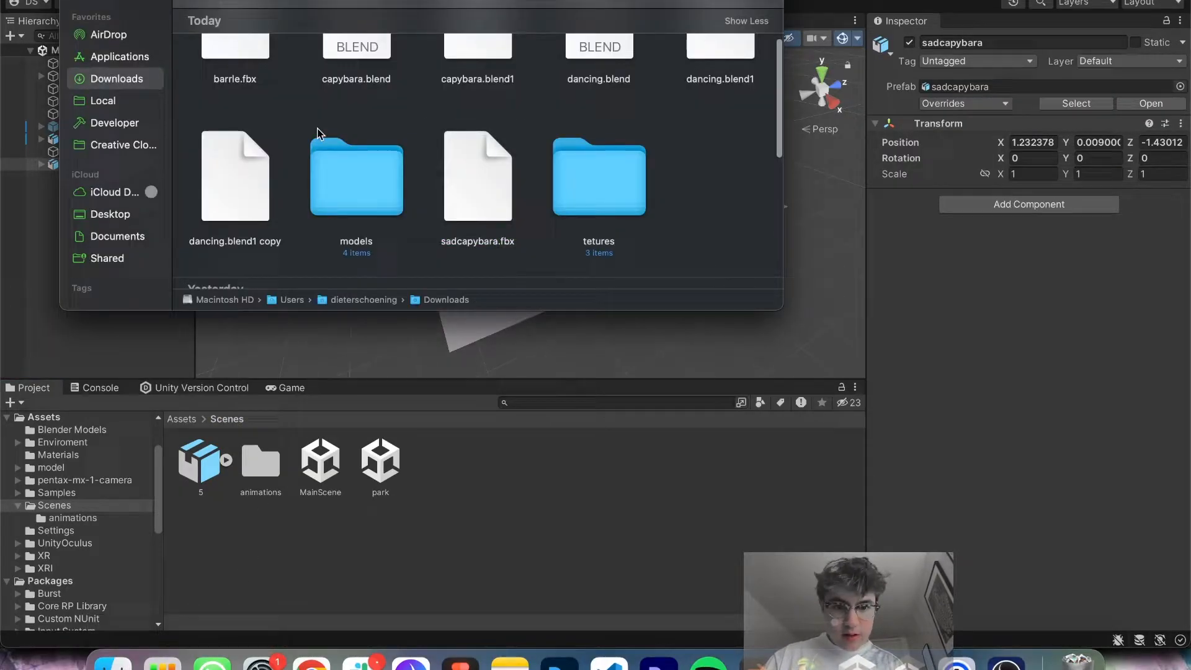
Step: Import thetexture.png and ttest.png from the textures folder into Assets/Scenes
double_click(598, 176)
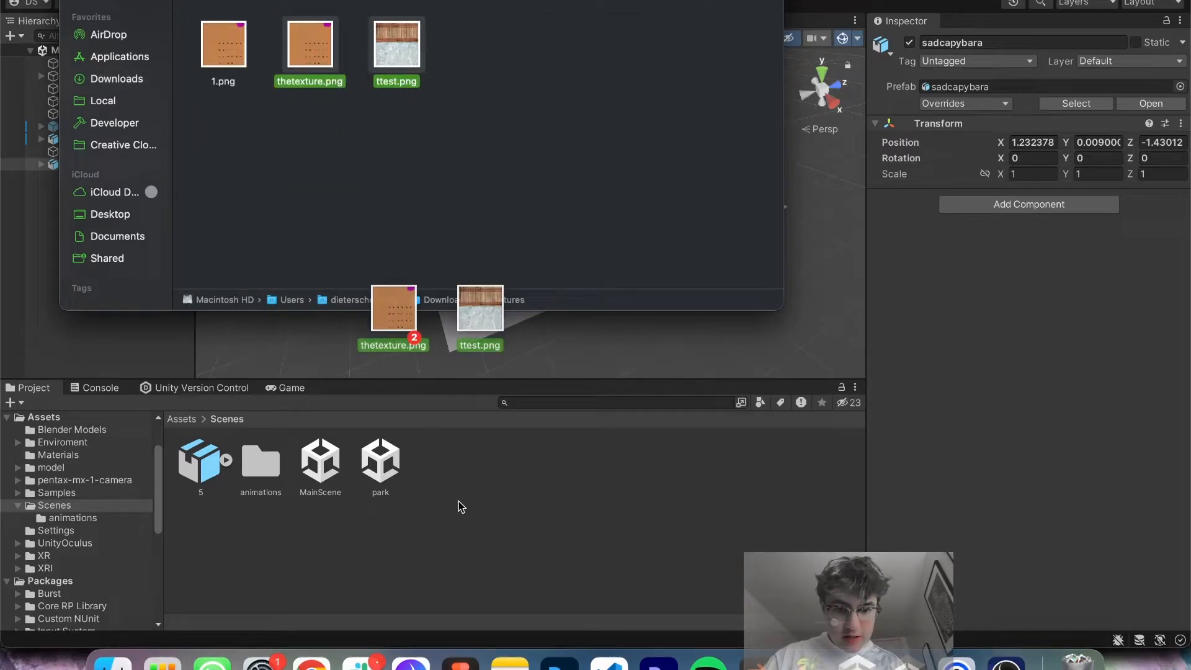
left_click_drag(393, 312, 467, 501)
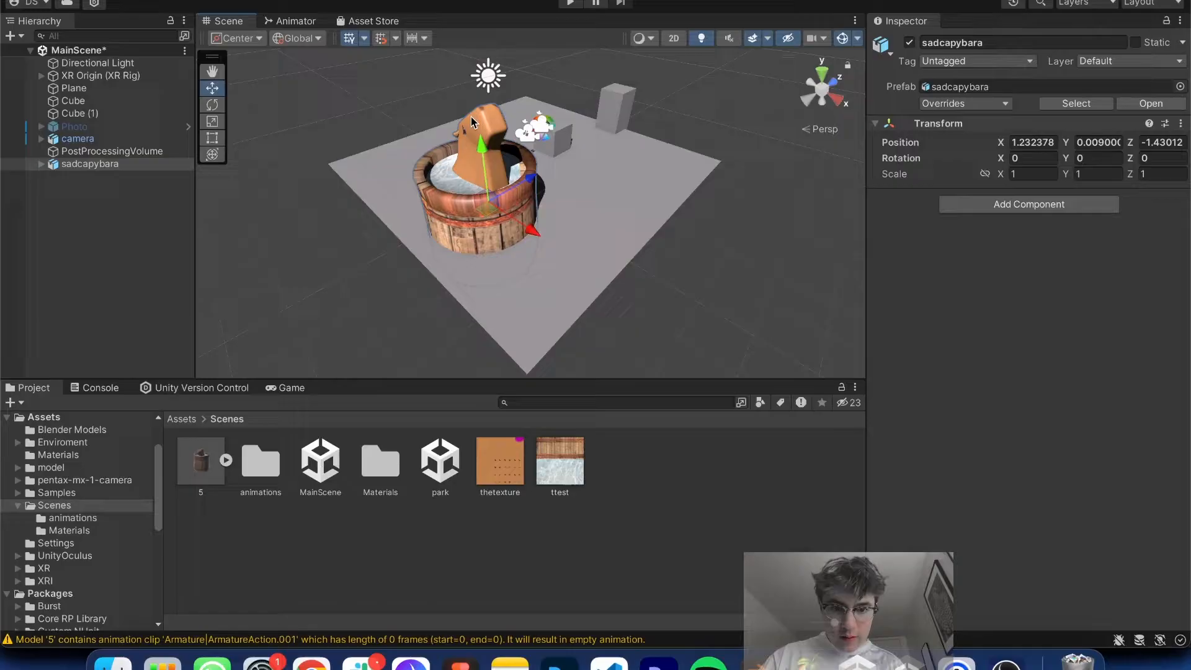
left_click(41, 163)
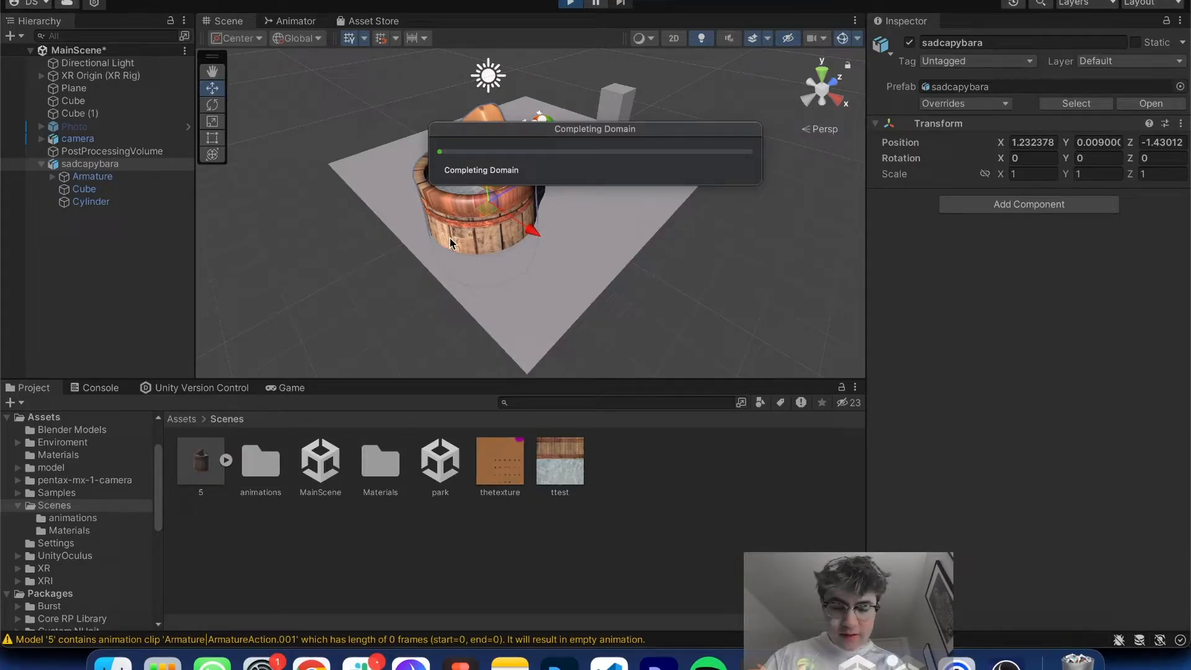
left_click(569, 3)
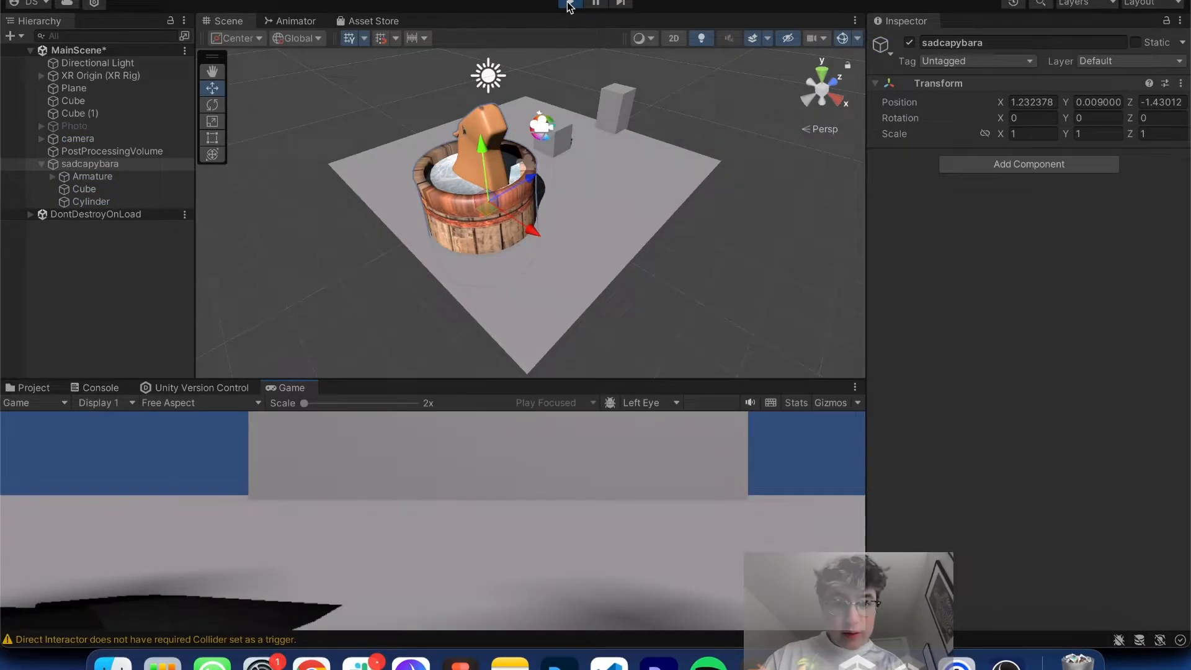
left_click(84, 189)
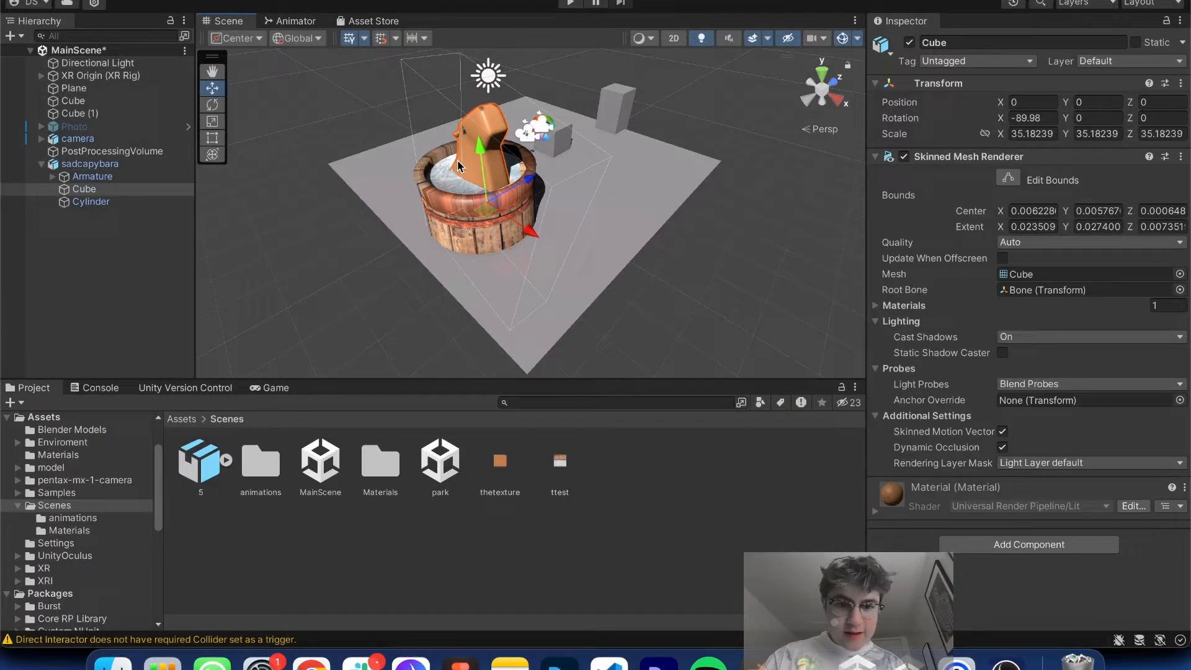
left_click(361, 471)
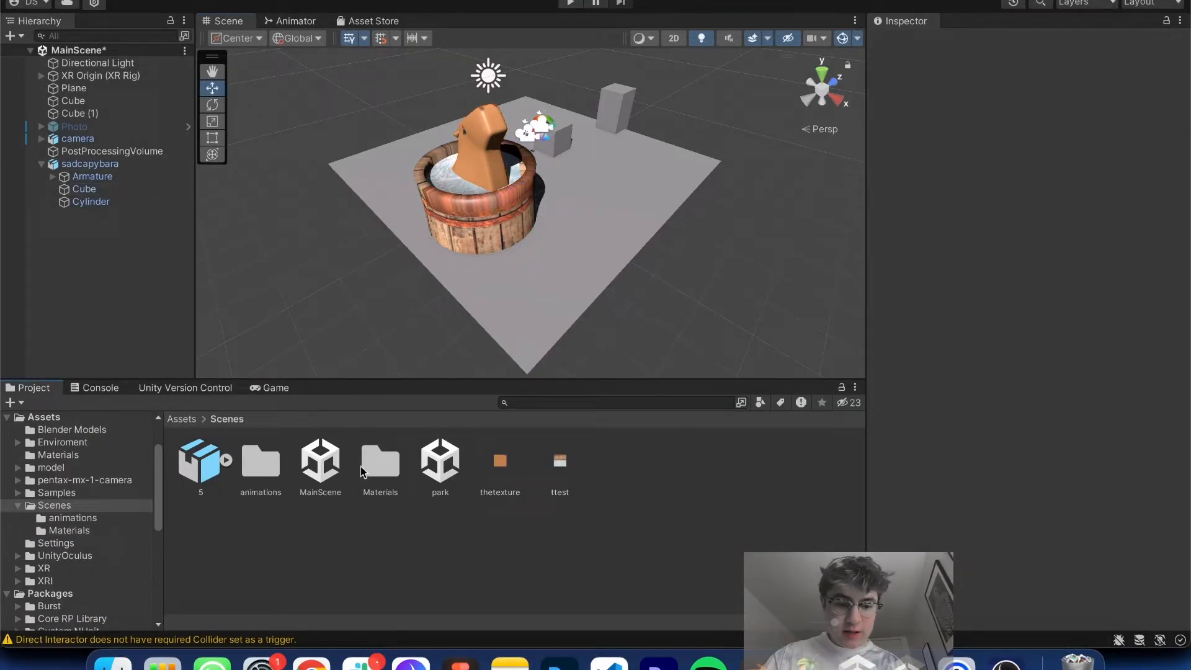
mouse_move(338, 479)
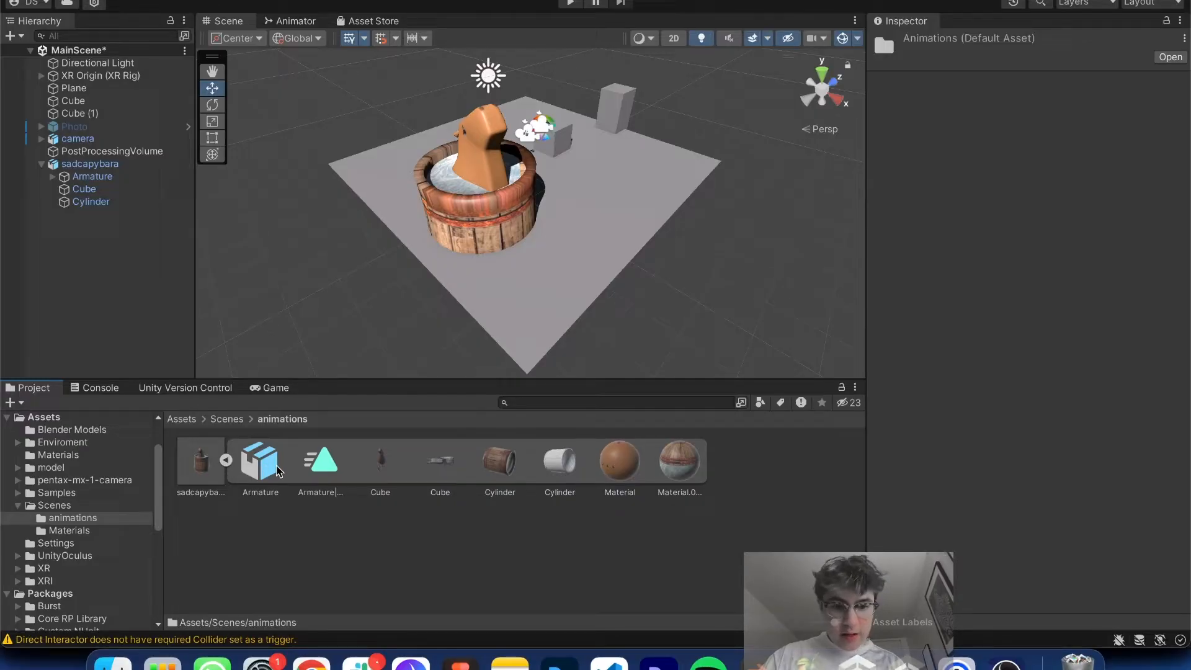
mouse_move(400, 460)
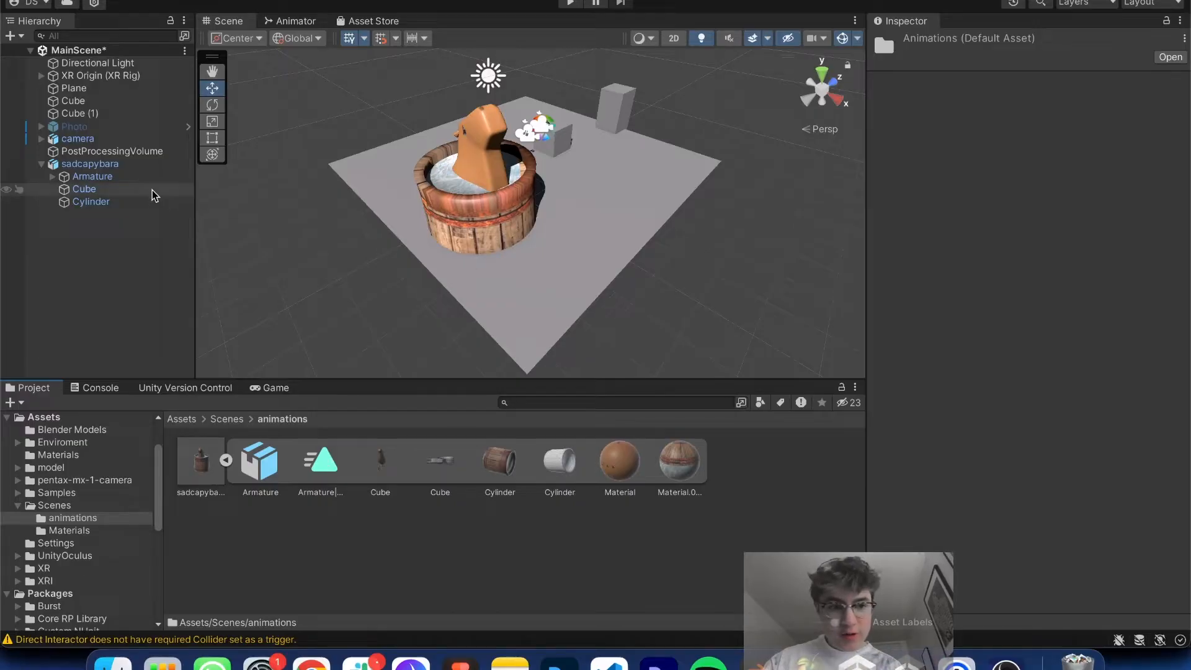
Step: Add an Animator to sadcapybara and assign the new sadcapybara animator controller
left_click(89, 163)
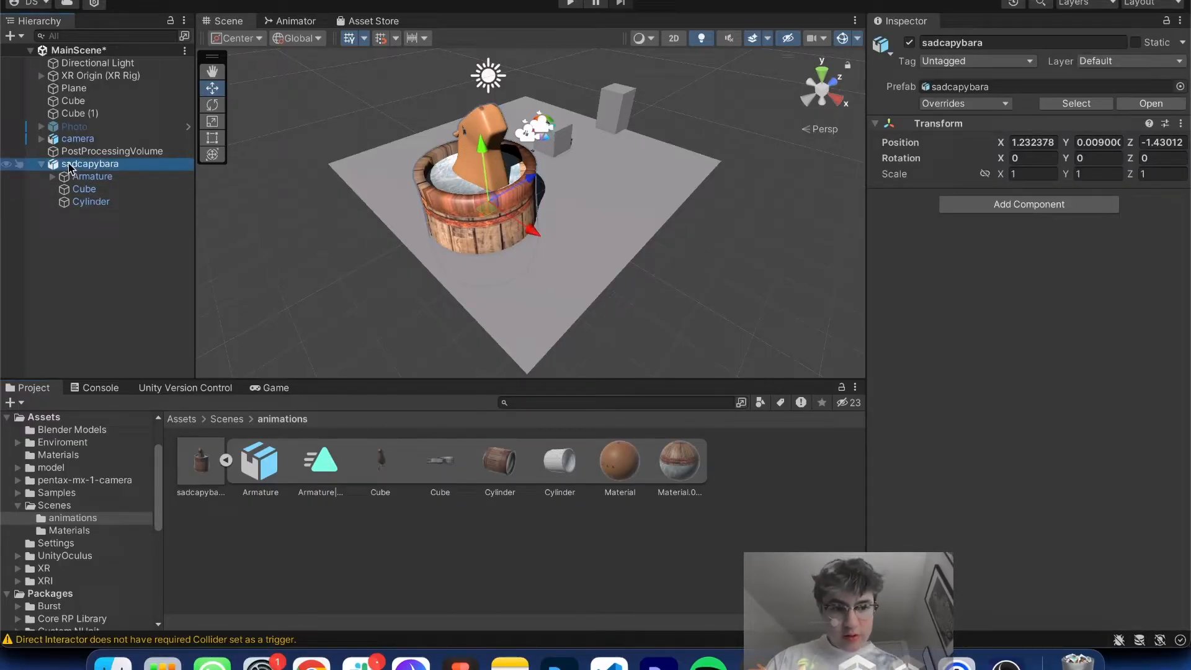
left_click(91, 201)
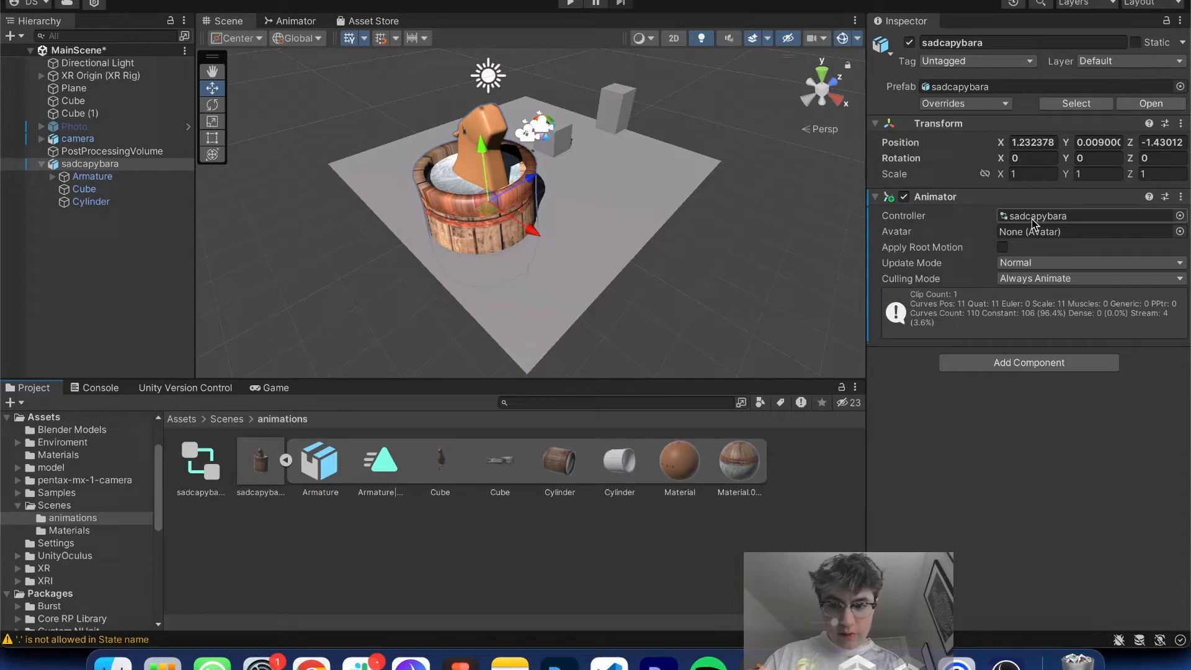
left_click(199, 461)
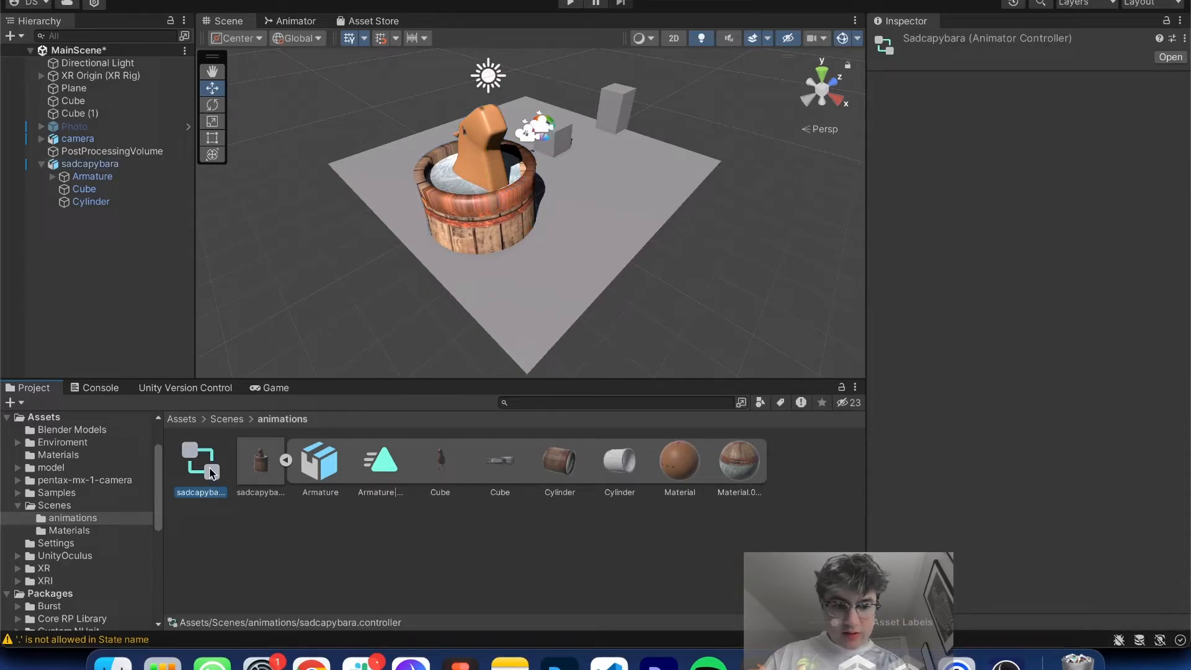
mouse_move(372, 305)
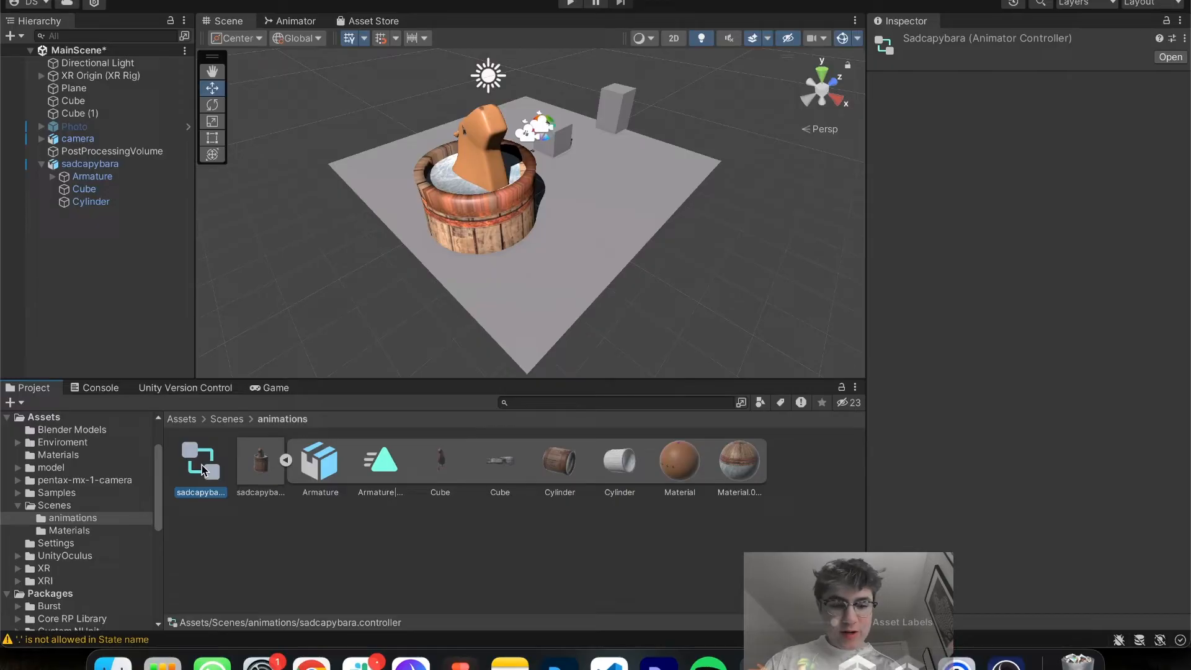
Step: Set Armature|ArmatureAction_002 as the default state and enable Loop Time on the clip
left_click(294, 20)
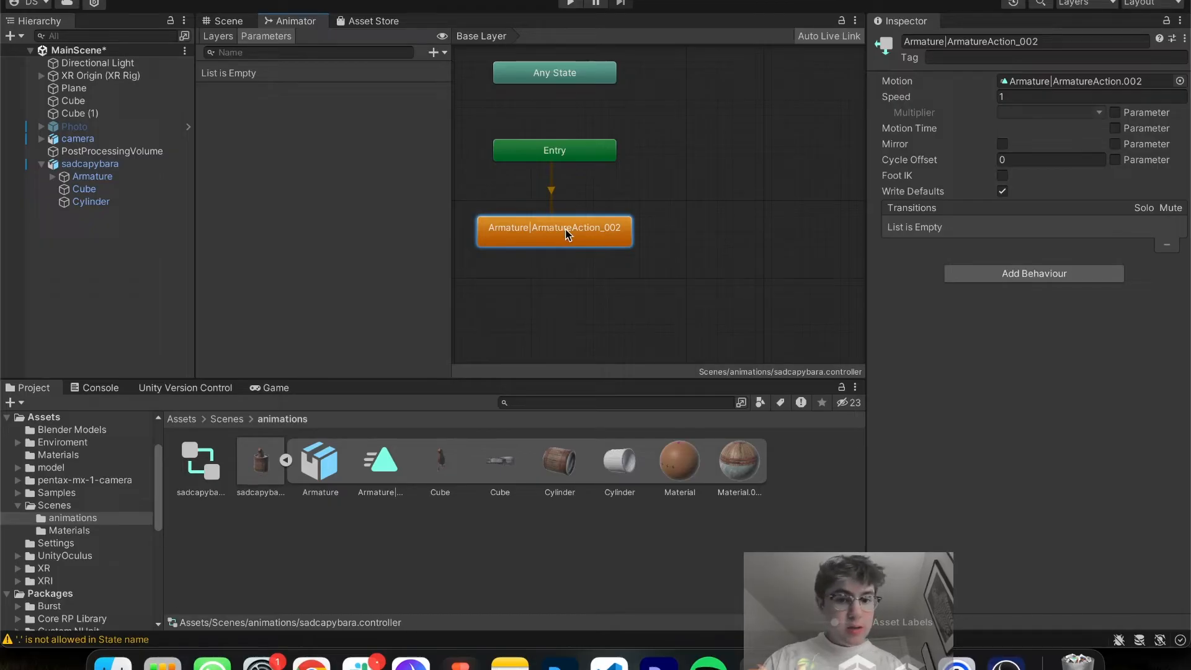
left_click(259, 461)
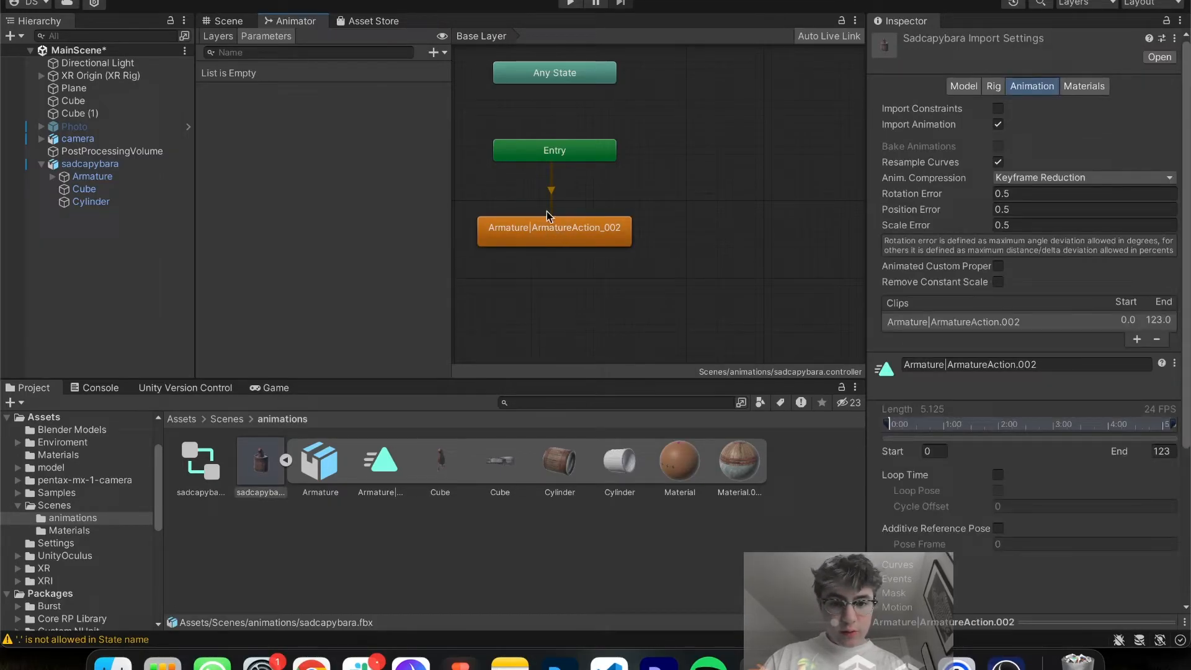
mouse_move(980, 240)
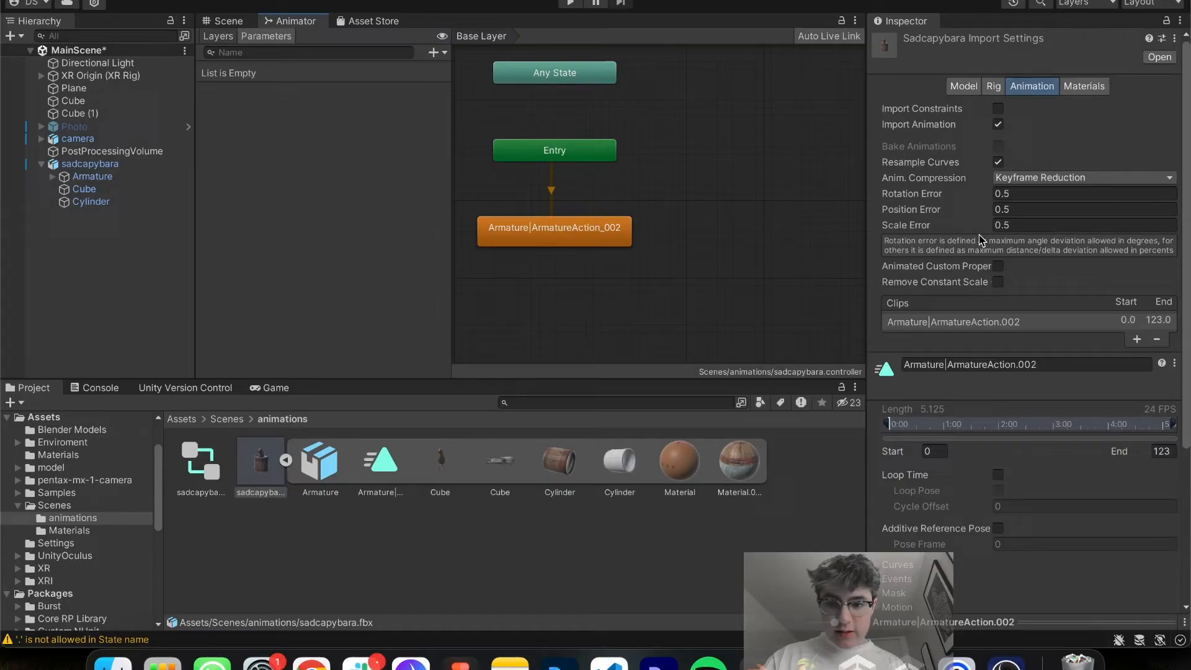
scroll("down", 3)
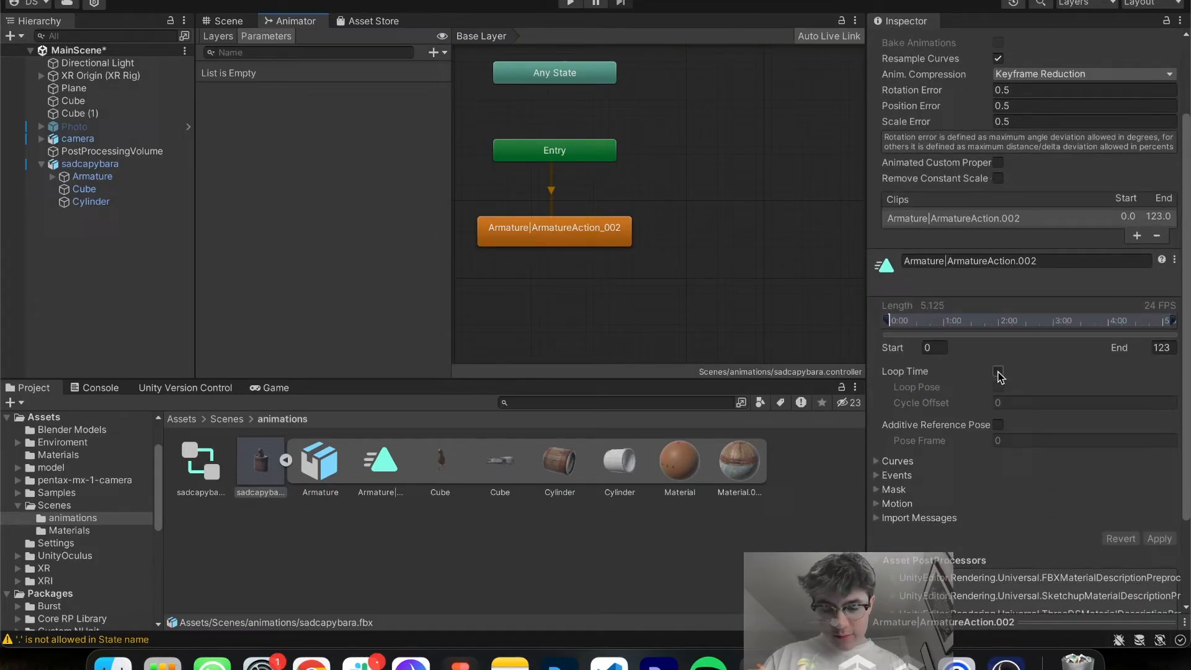
left_click(998, 372)
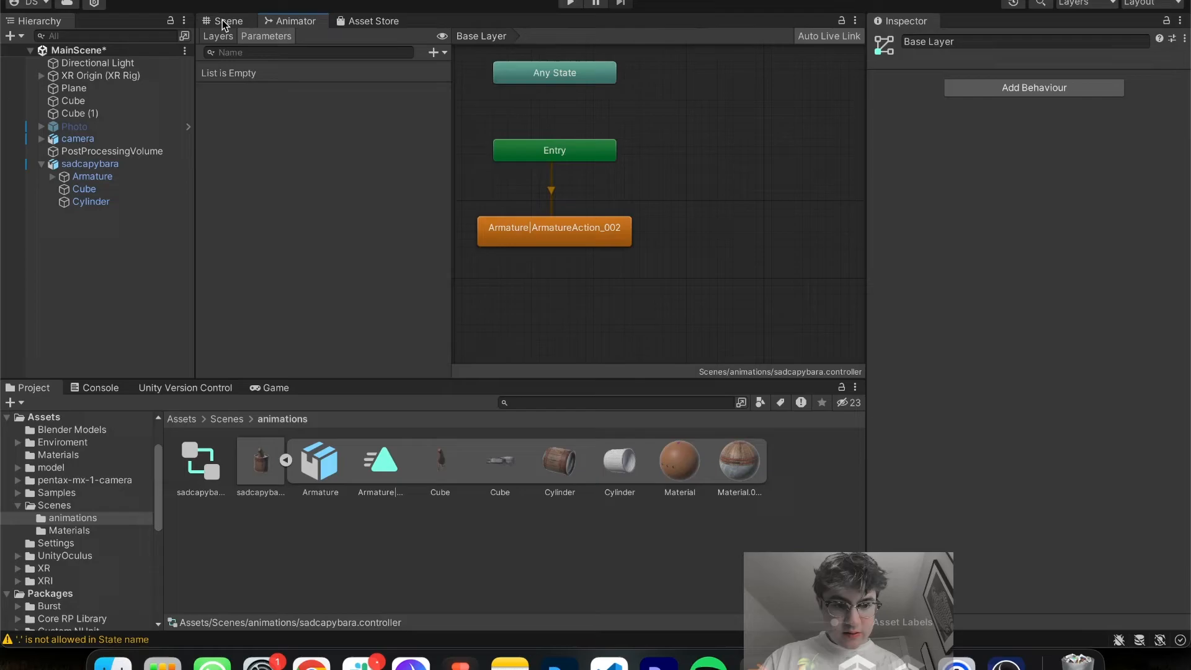
Step: Select sadcapybara in the Scene view and enter Play mode to watch it animate
left_click(227, 21)
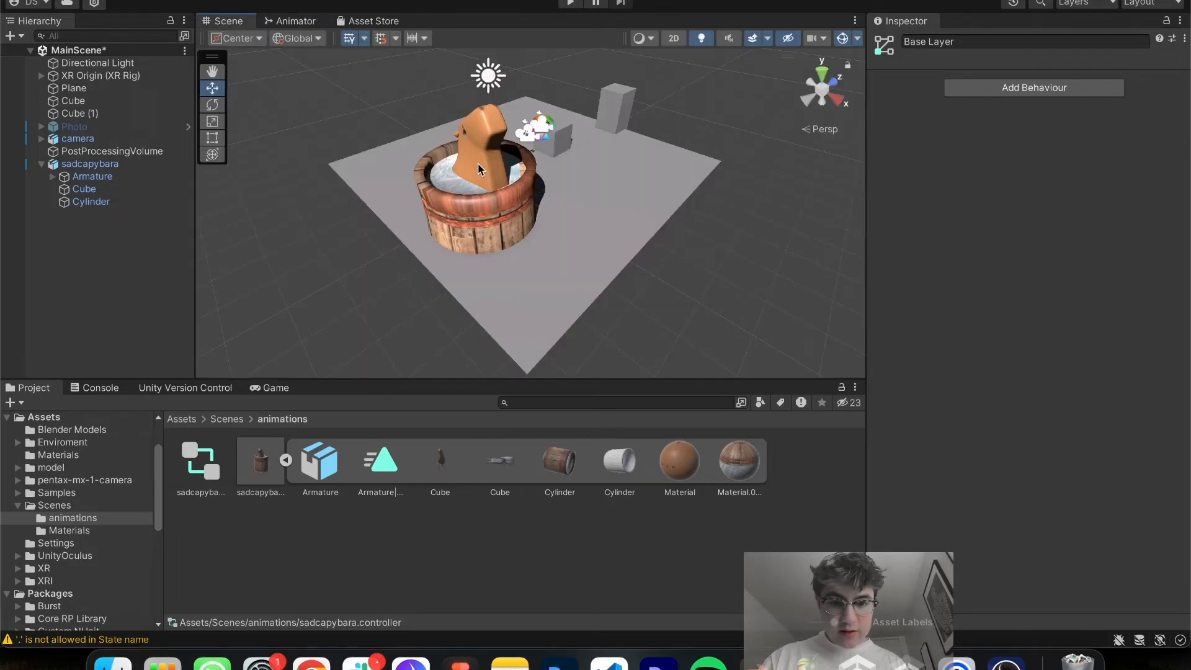
left_click(89, 164)
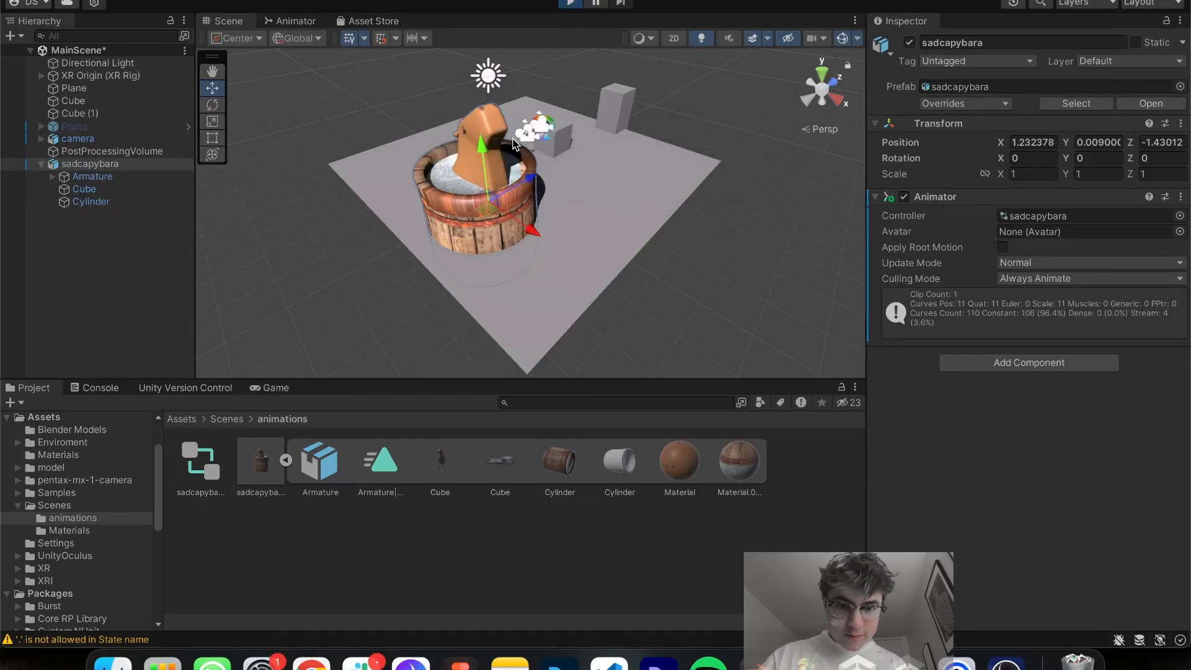
left_click(568, 4)
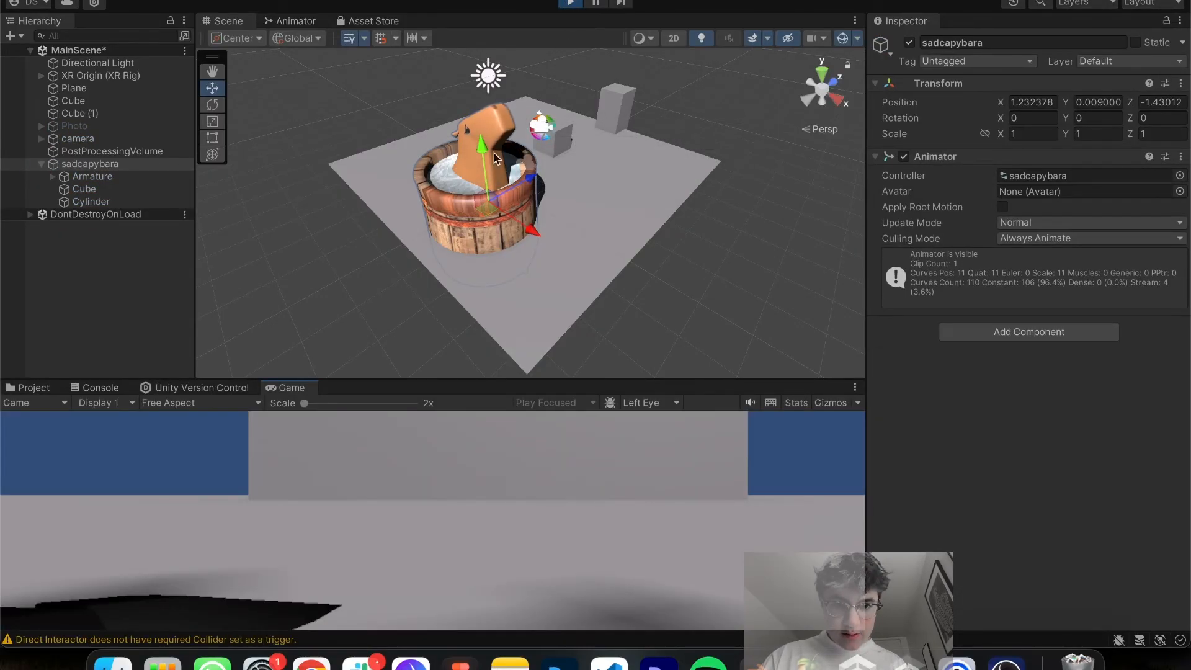